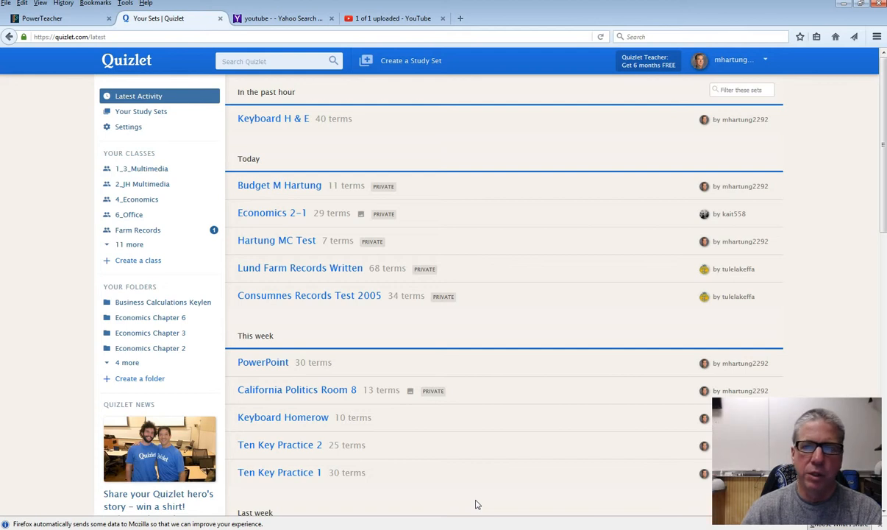
Step: Briefly open the account menu, then open the Keyboard H & E set from 'In the past hour'
{"action": "left_click", "coordinate": [734, 60]}
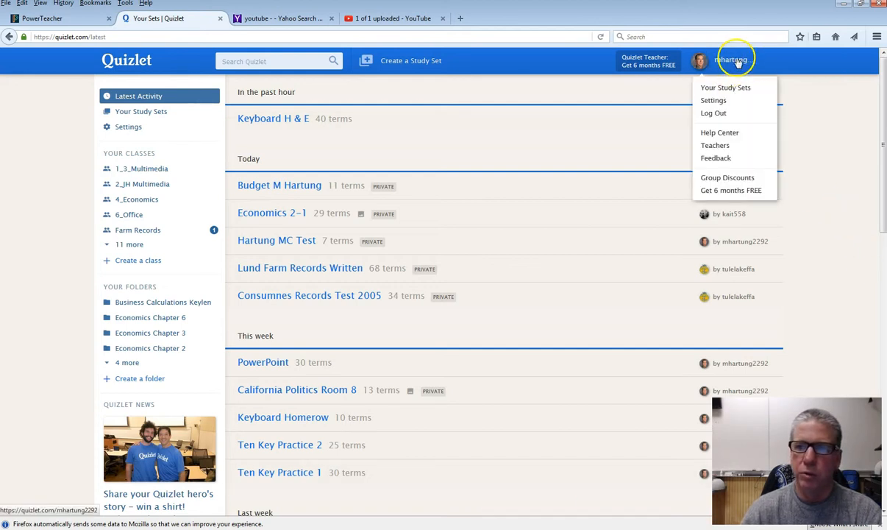
{"action": "mouse_move", "coordinate": [736, 60]}
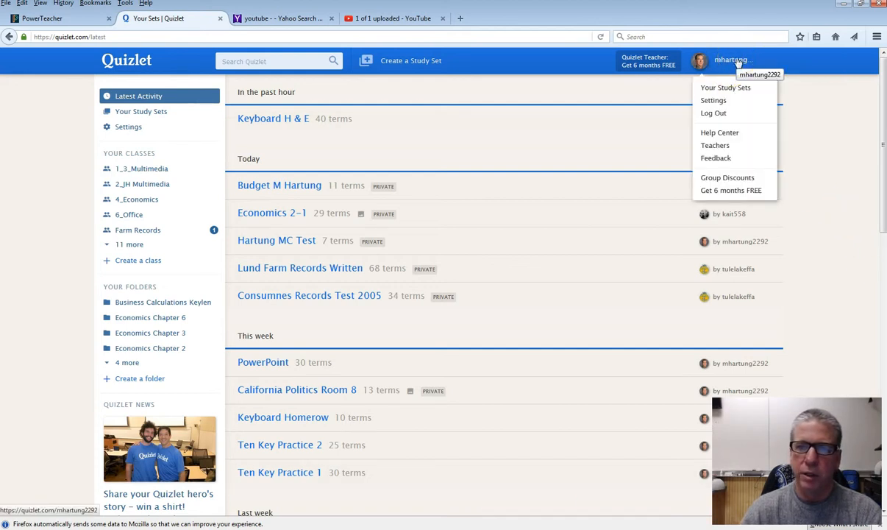
{"action": "left_click", "coordinate": [280, 122]}
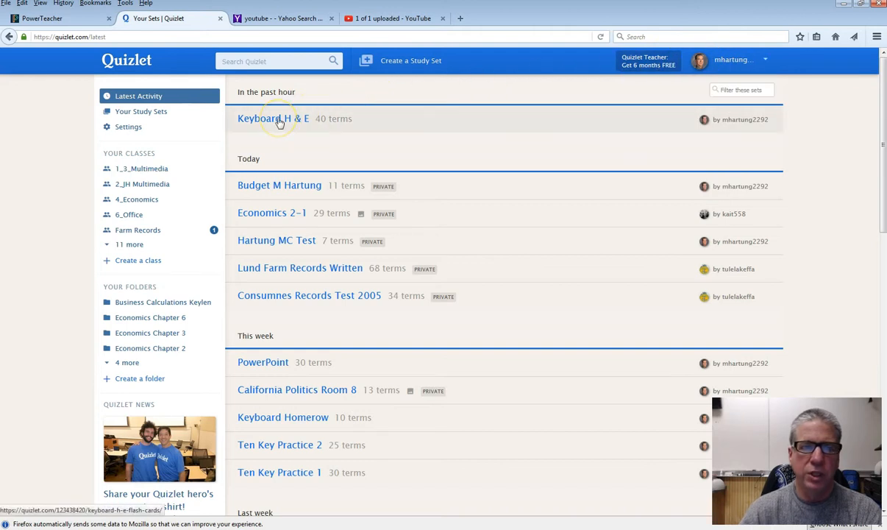
{"action": "left_click", "coordinate": [273, 118]}
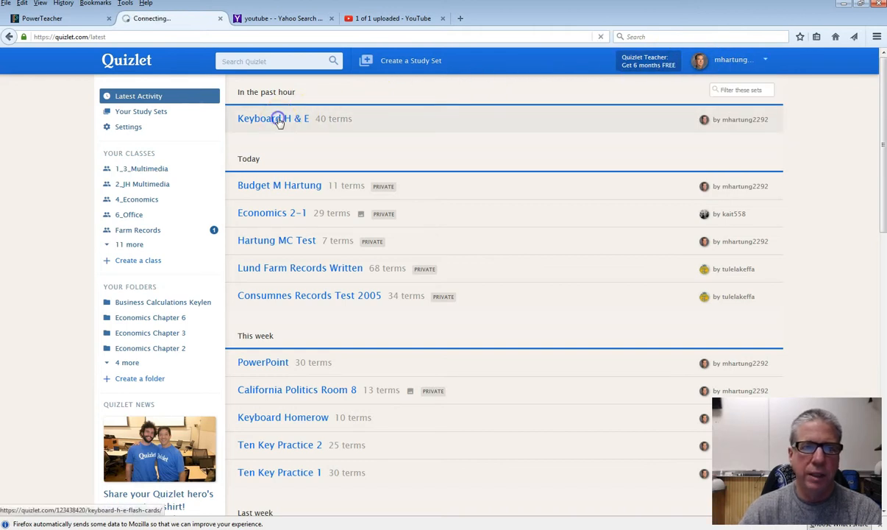
{"action": "left_click", "coordinate": [273, 119]}
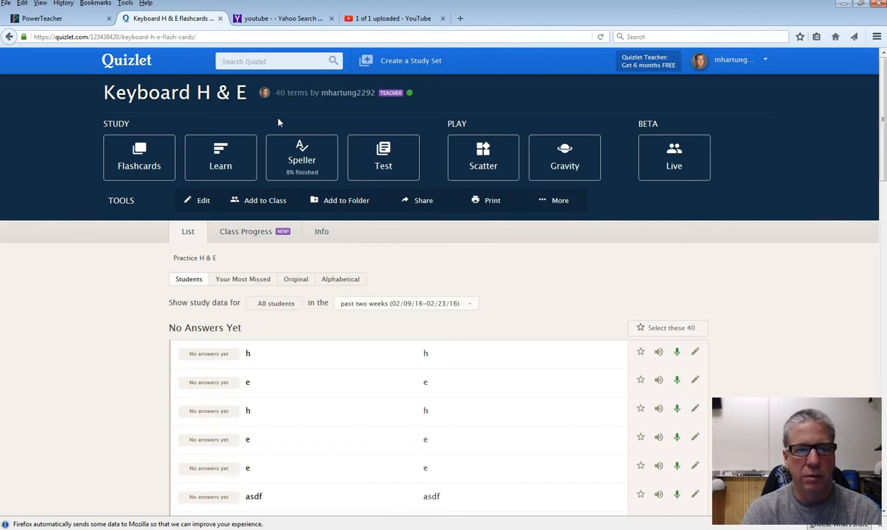
{"action": "mouse_move", "coordinate": [301, 157]}
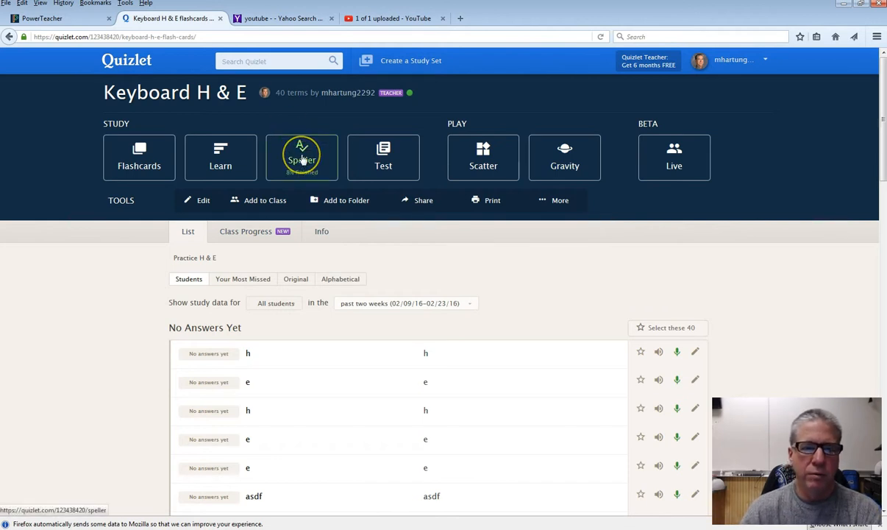
Step: Start Speller on Keyboard H & E and spell words like dead, jkl;, led and sala
{"action": "left_click", "coordinate": [301, 157]}
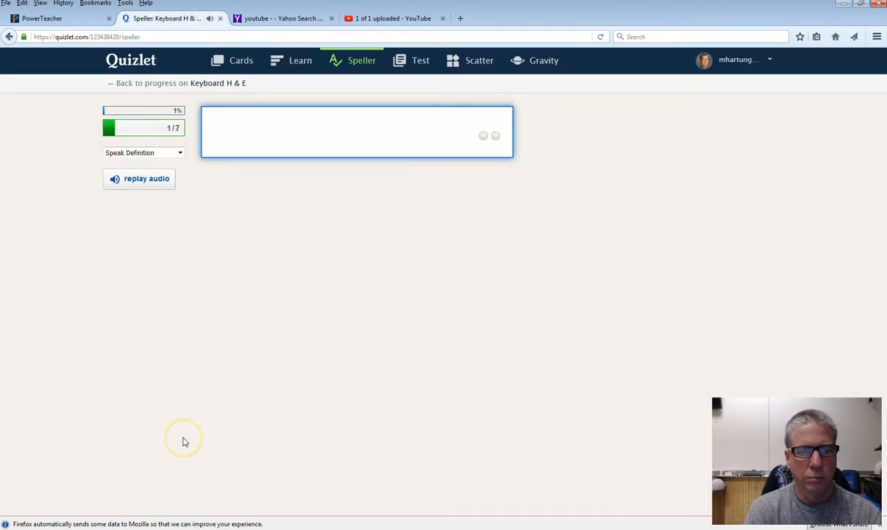
{"action": "type", "text": "dead"}
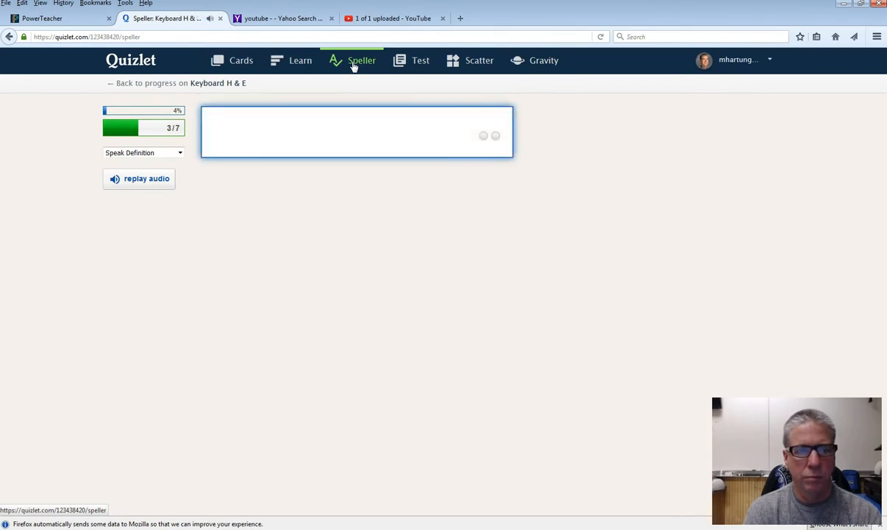
{"action": "type", "text": "jkl;"}
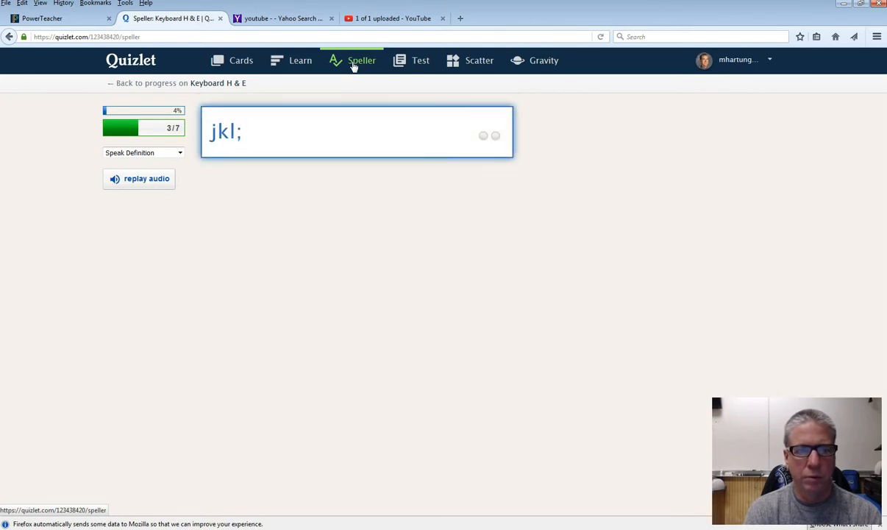
{"action": "key", "text": "Return"}
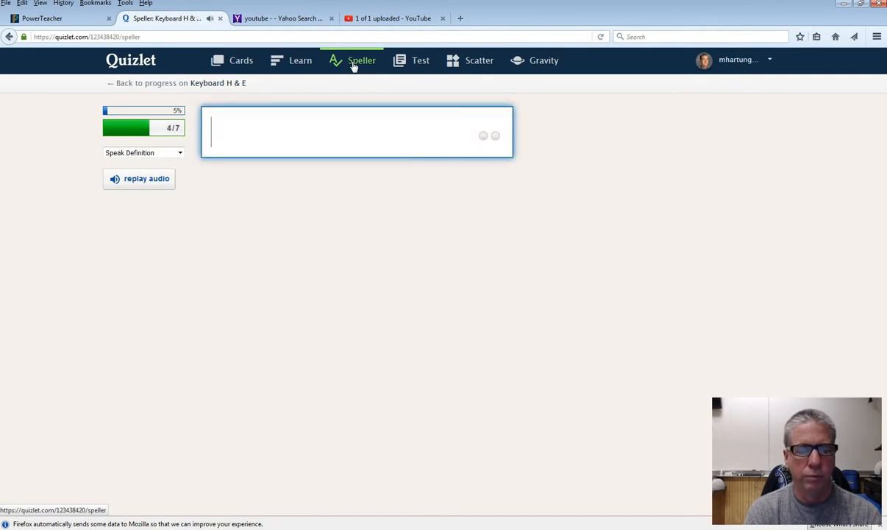
{"action": "type", "text": "led"}
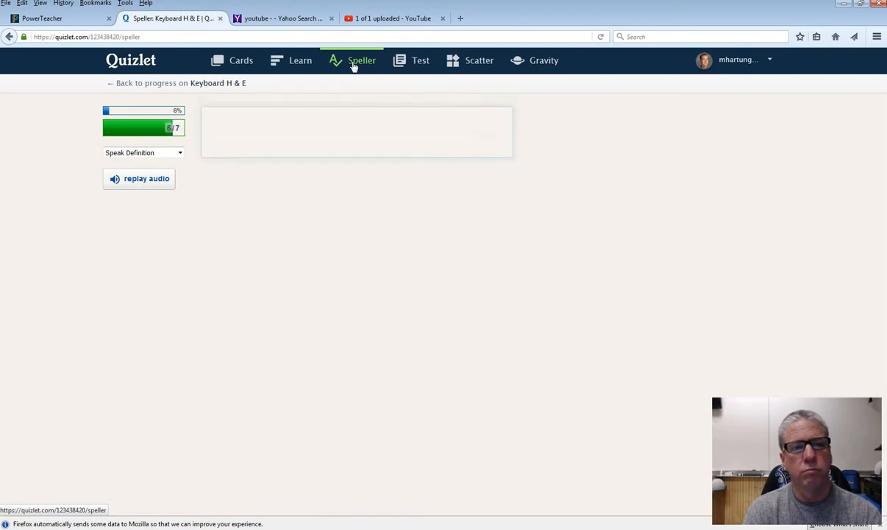
{"action": "type", "text": "sala"}
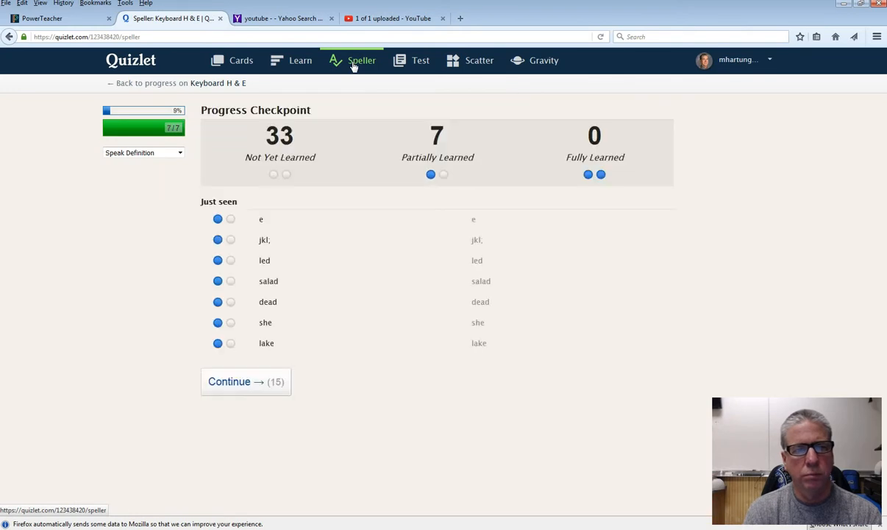
Step: Continue past the checkpoint and spell 'head dead' and 'leeks'
{"action": "left_click", "coordinate": [245, 381]}
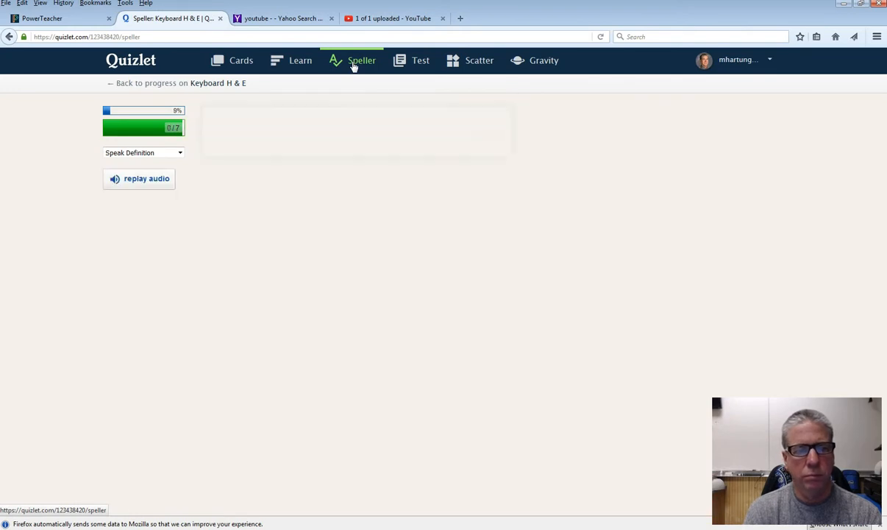
{"action": "type", "text": "he"}
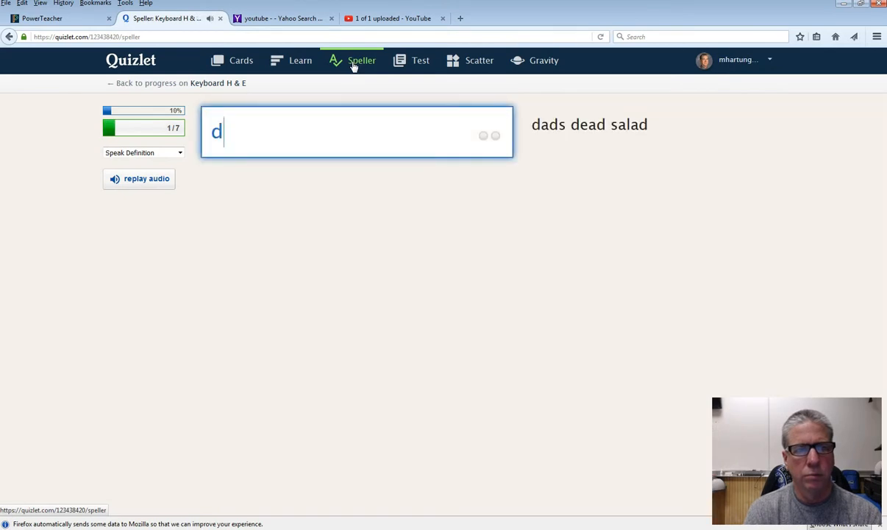
{"action": "type", "text": "ad dead salad"}
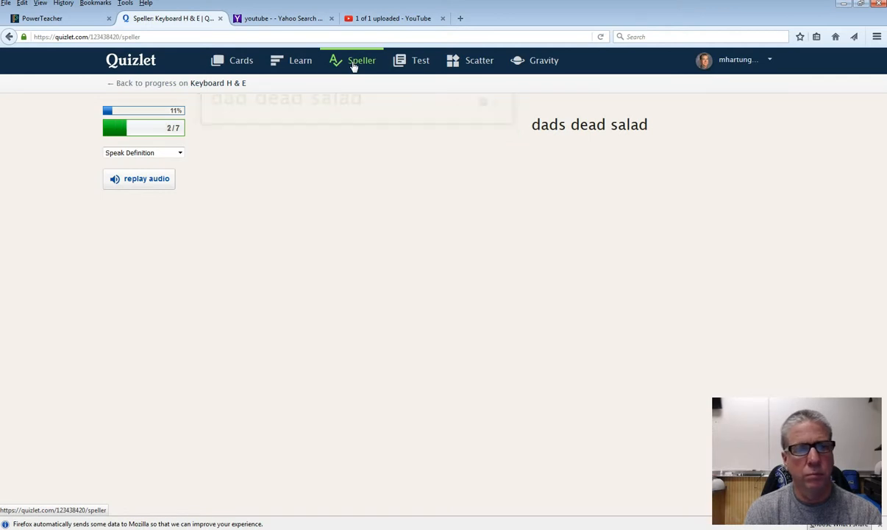
{"action": "type", "text": "leeks"}
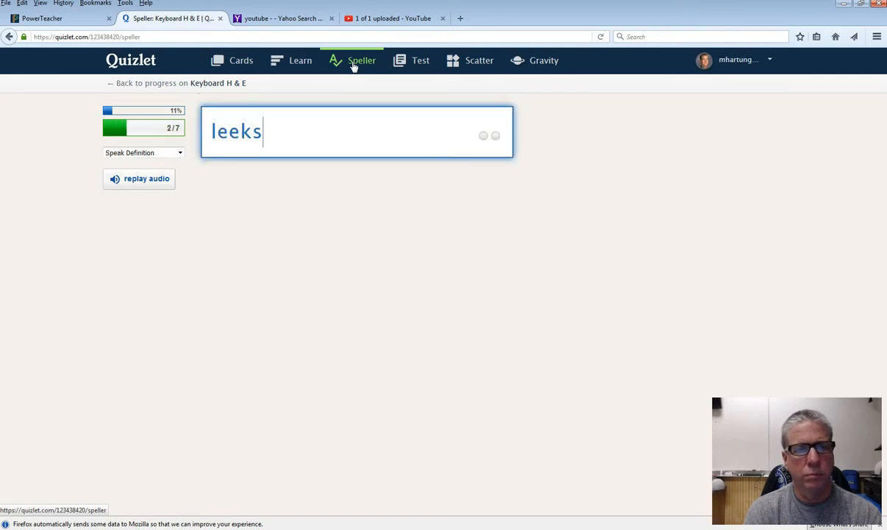
{"action": "key", "text": "Return"}
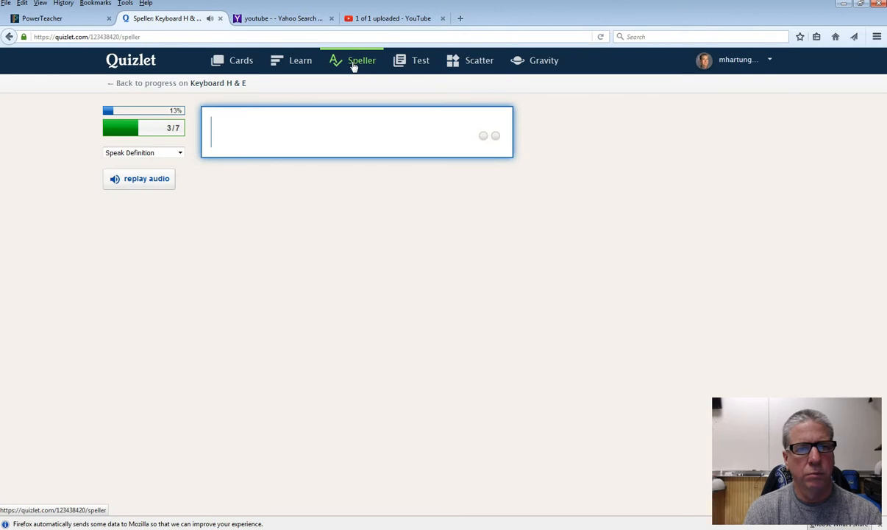
Step: Retype 'dead head', then spell 'has', 'jade' and begin 'she ha…'
{"action": "type", "text": "dead he"}
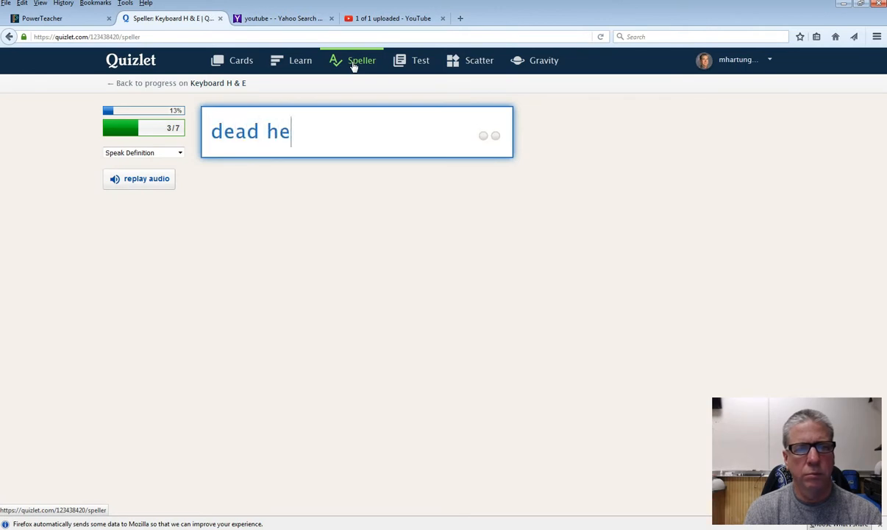
{"action": "key", "text": "Return"}
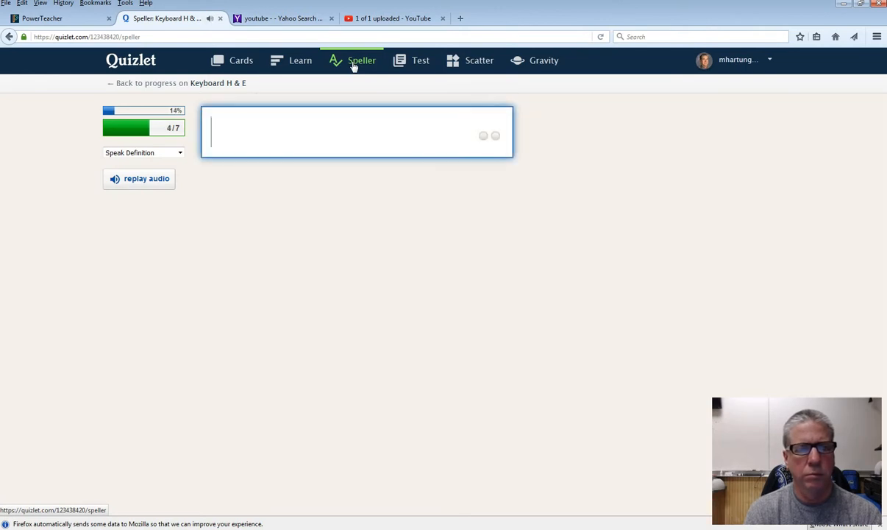
{"action": "type", "text": "has"}
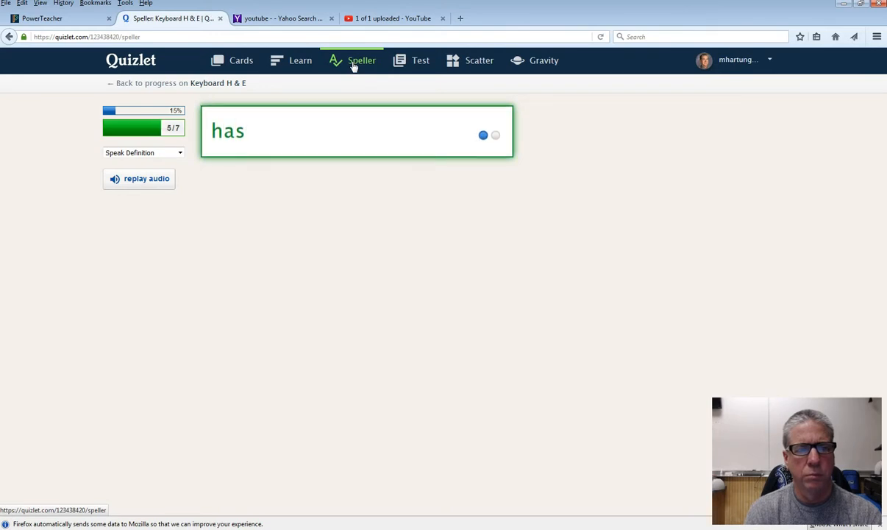
{"action": "type", "text": "ja"}
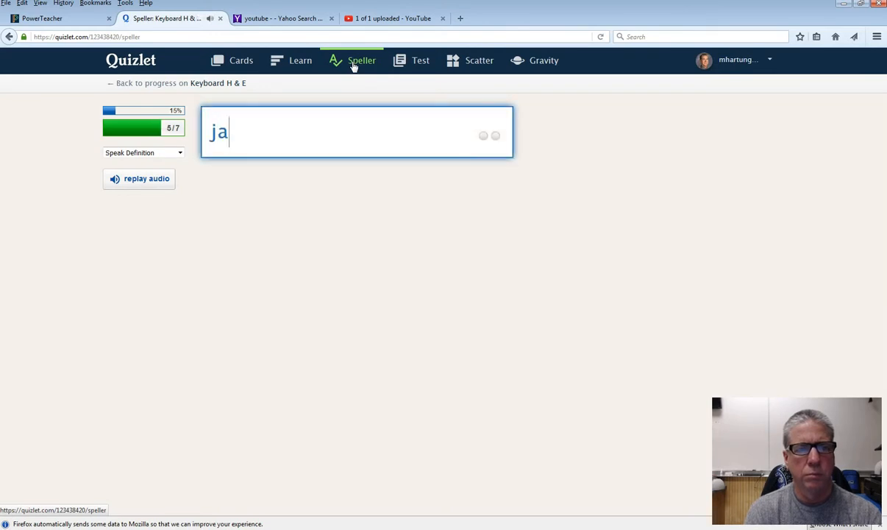
{"action": "key", "text": "Return"}
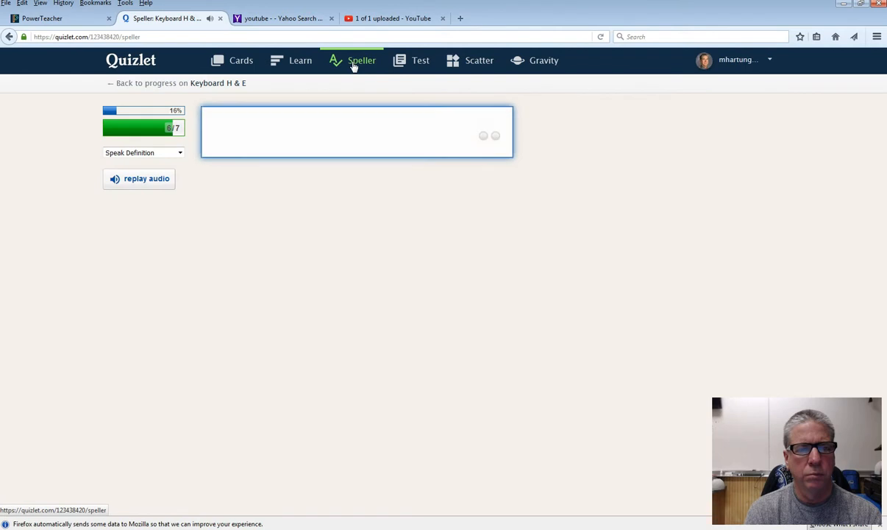
{"action": "type", "text": "she ha"}
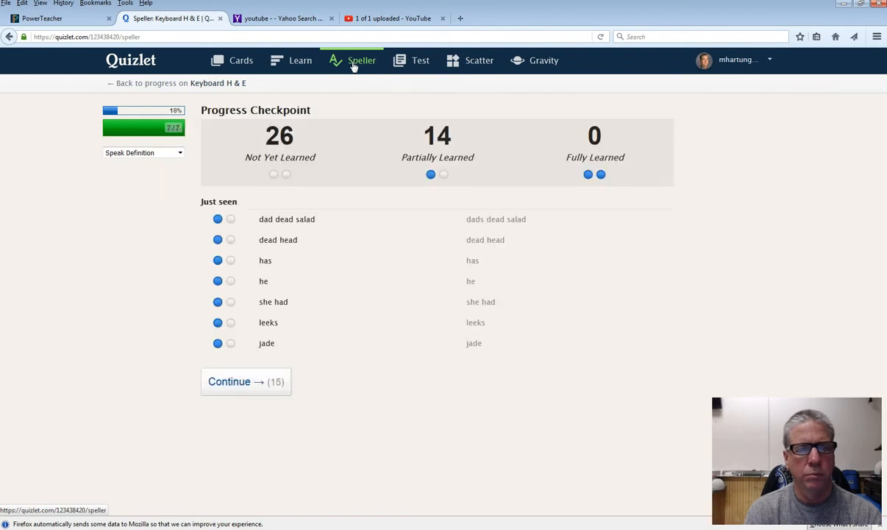
Step: Continue past the second checkpoint and spell 'lad' and 'hal'
{"action": "left_click", "coordinate": [245, 382]}
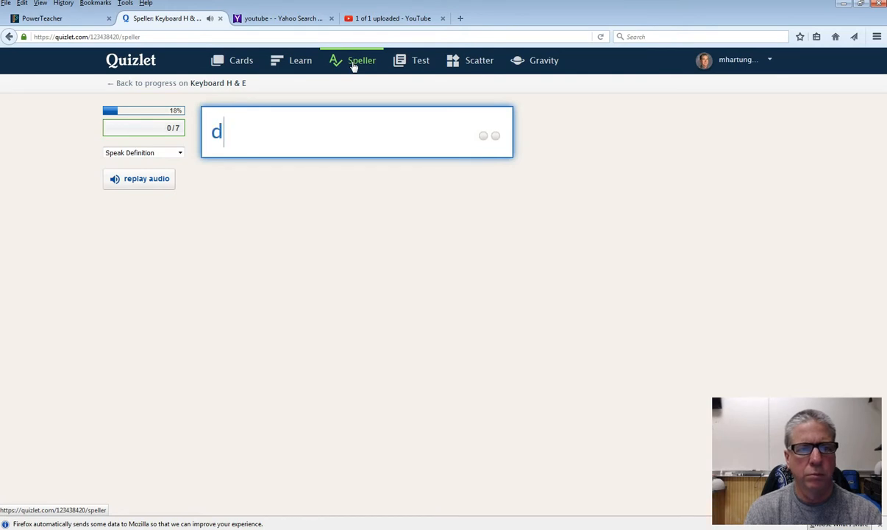
{"action": "key", "text": "Return"}
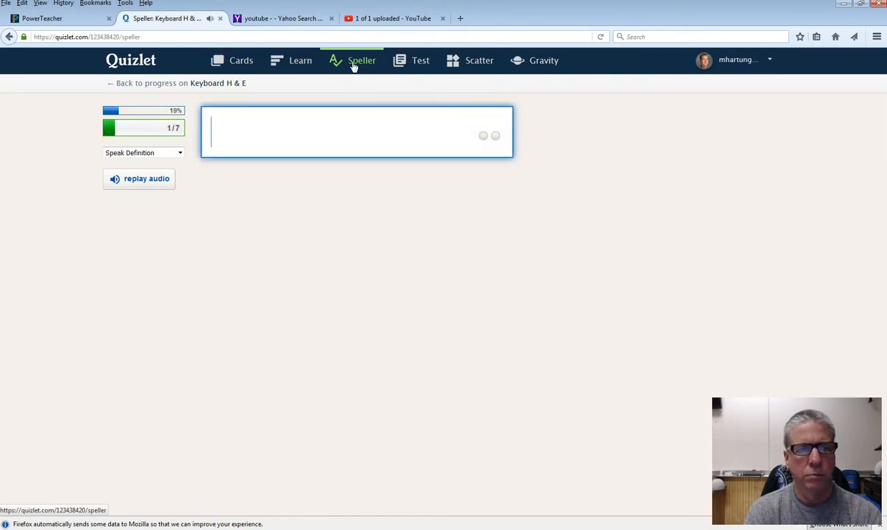
{"action": "type", "text": "lad"}
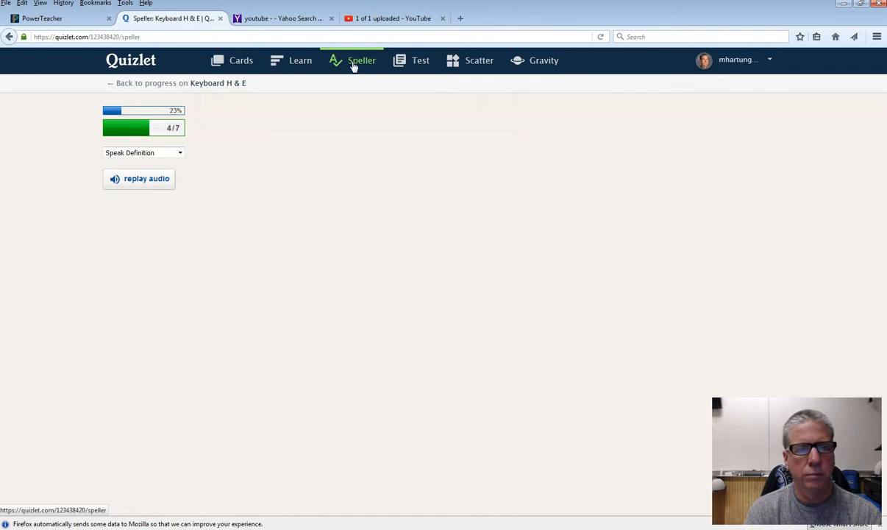
{"action": "type", "text": "hal"}
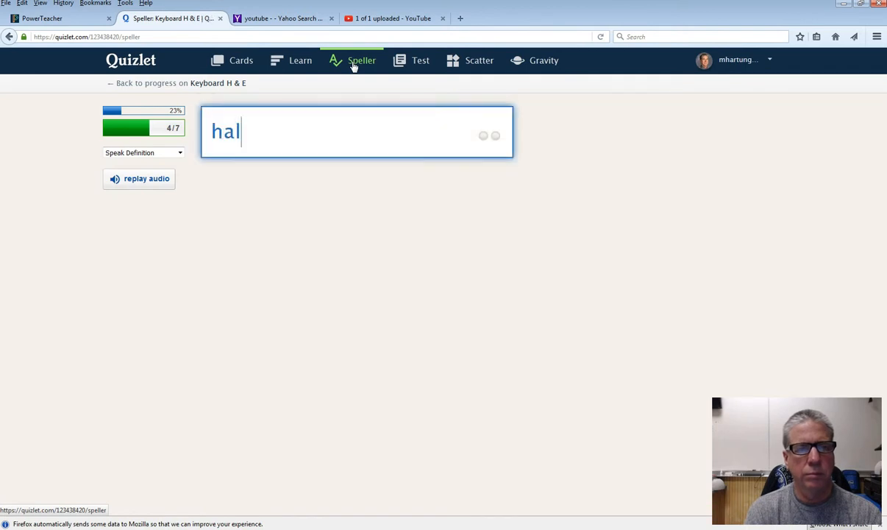
{"action": "key", "text": "Return"}
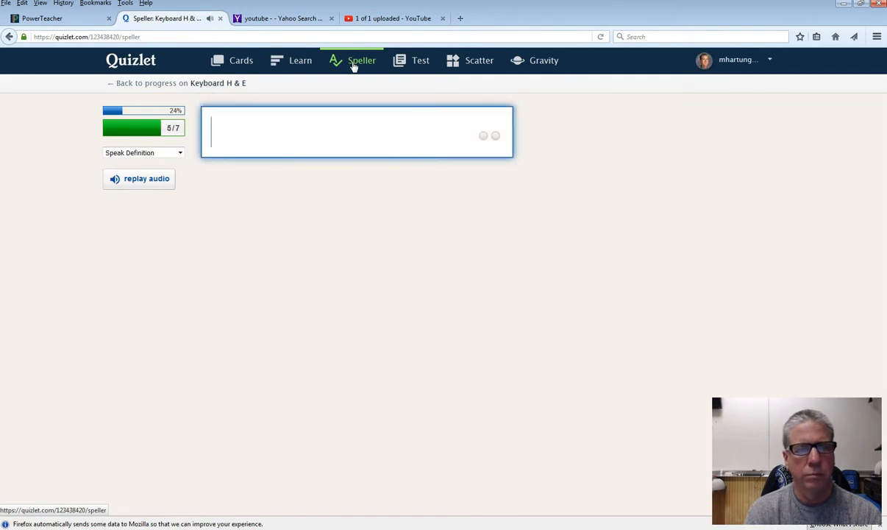
Step: Retype the missed sentence 'she fed dad', then spell 'salsa' to finish the round
{"action": "type", "text": "she fe"}
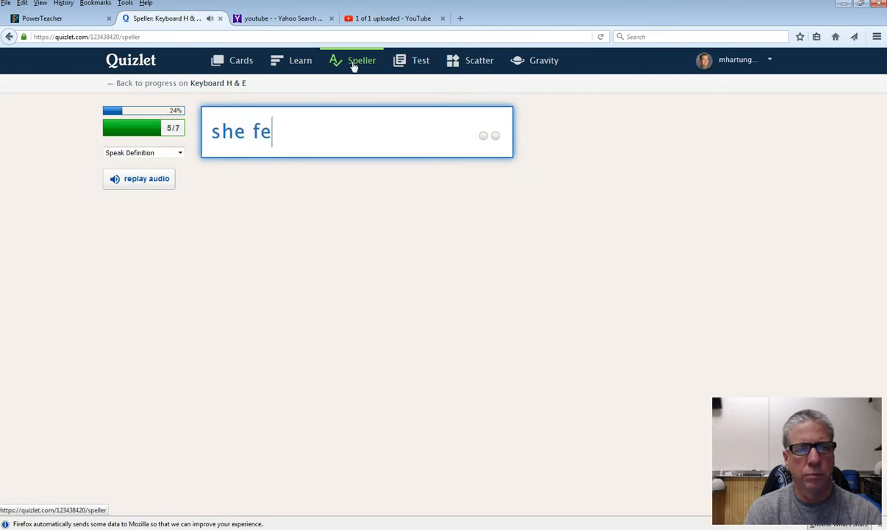
{"action": "type", "text": "d salad"}
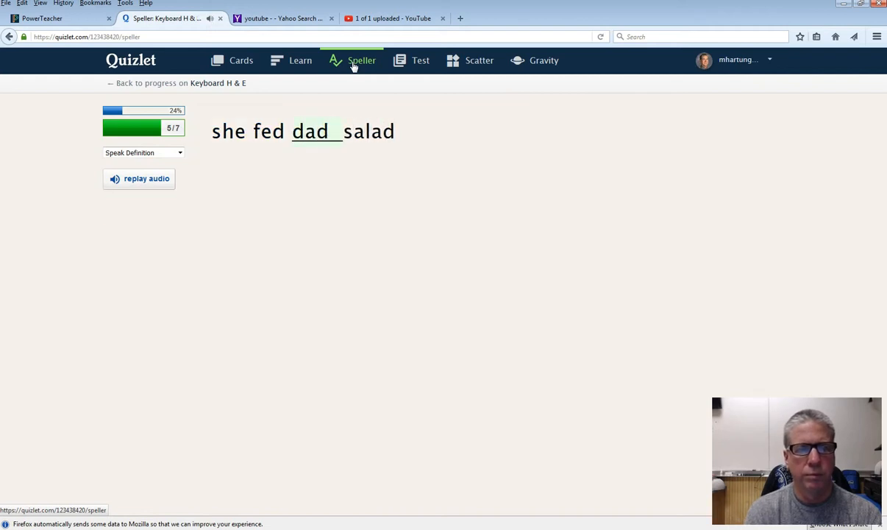
{"action": "type", "text": "sh"}
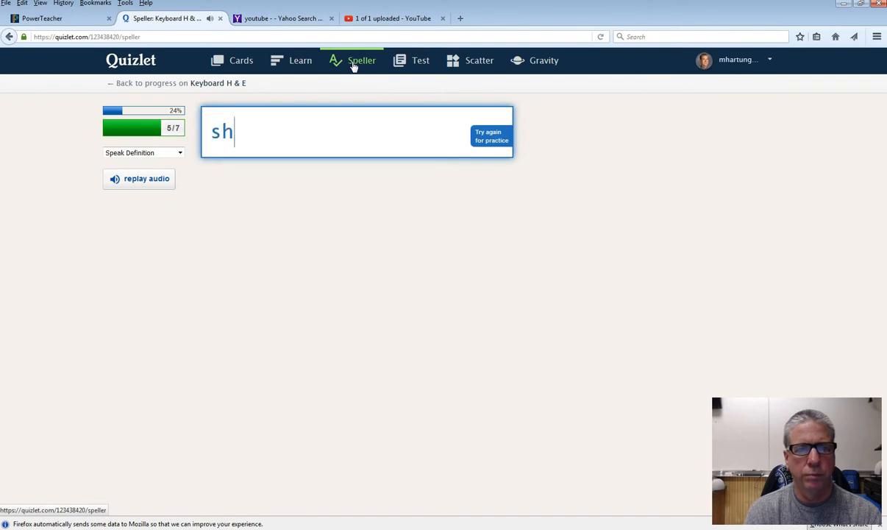
{"action": "type", "text": "e fed dad"}
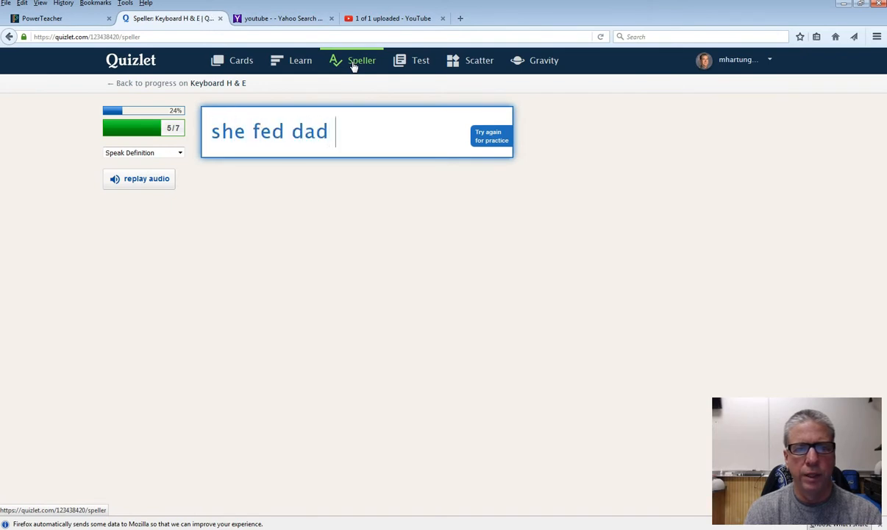
{"action": "key", "text": "Return"}
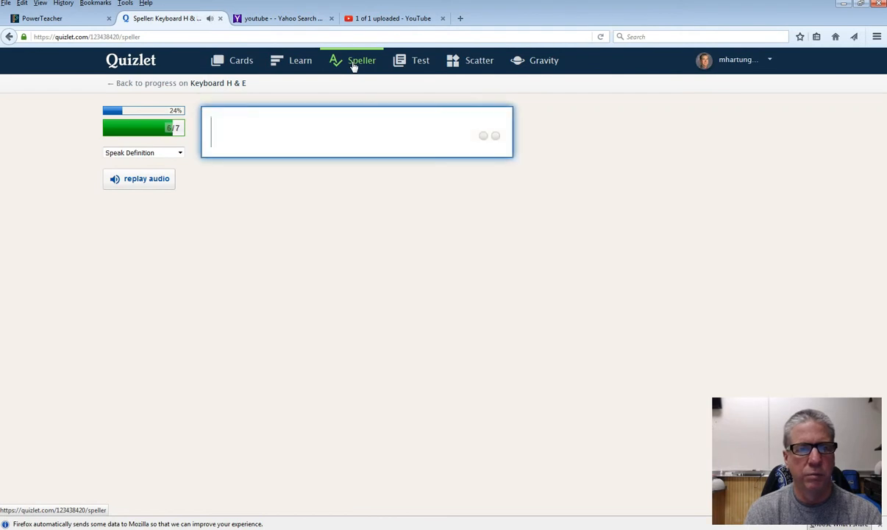
{"action": "type", "text": "salsa"}
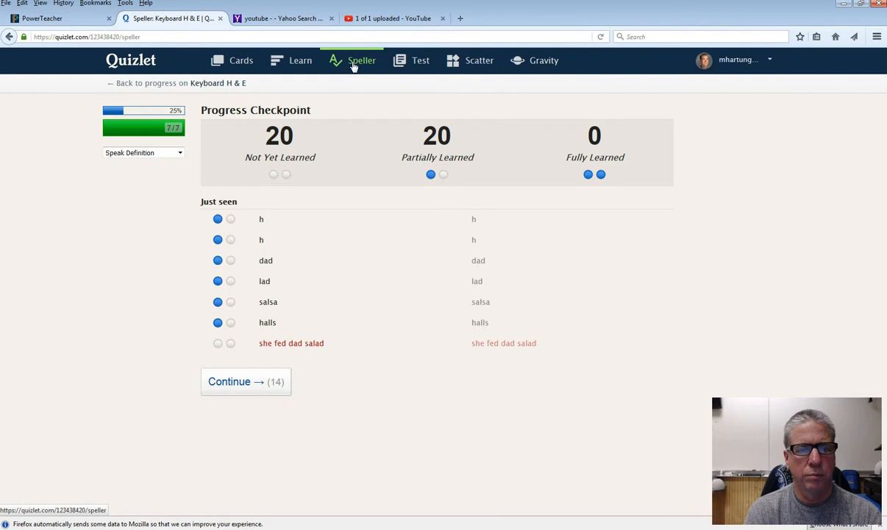
Step: Continue past the checkpoint and spell 'fed jak eels', 'fed' and 'ask'
{"action": "left_click", "coordinate": [246, 382]}
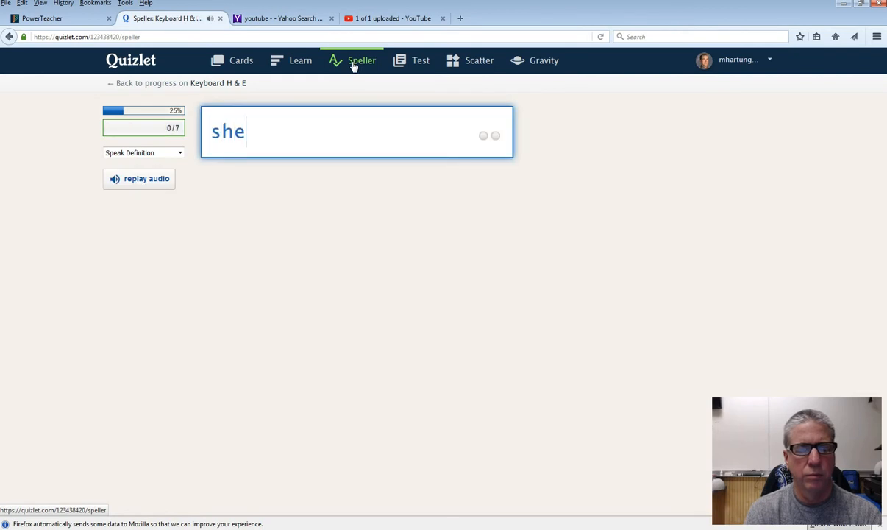
{"action": "type", "text": "fed j"}
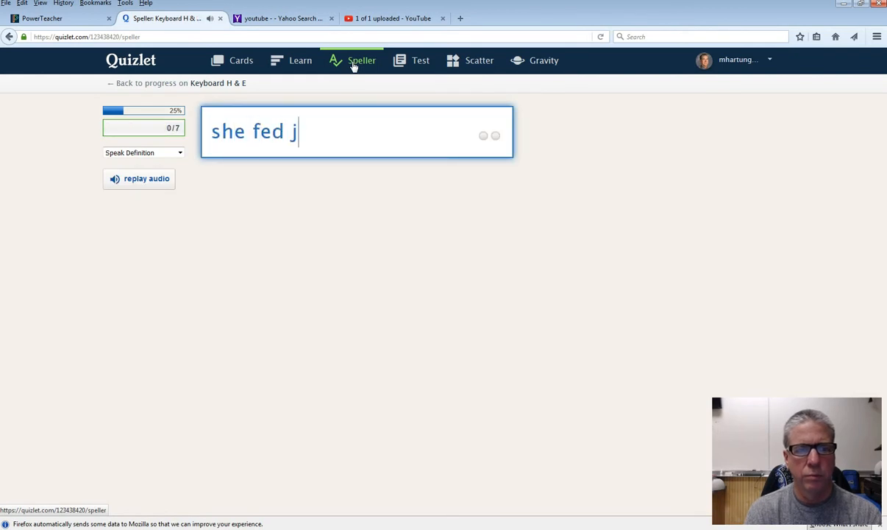
{"action": "type", "text": "ak eels"}
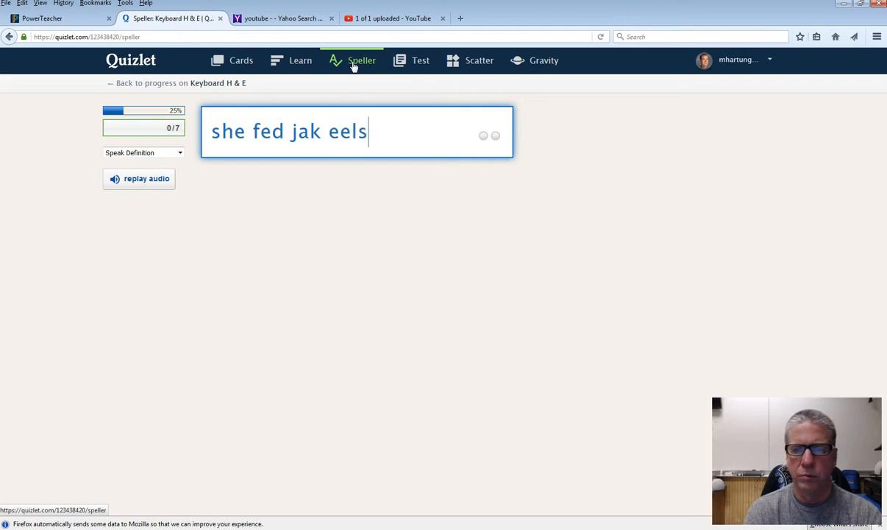
{"action": "key", "text": "Return"}
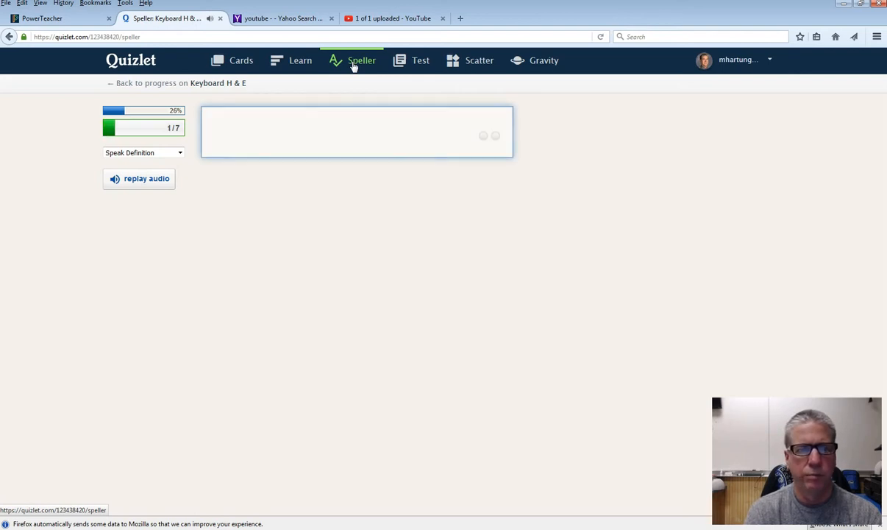
{"action": "type", "text": "fed"}
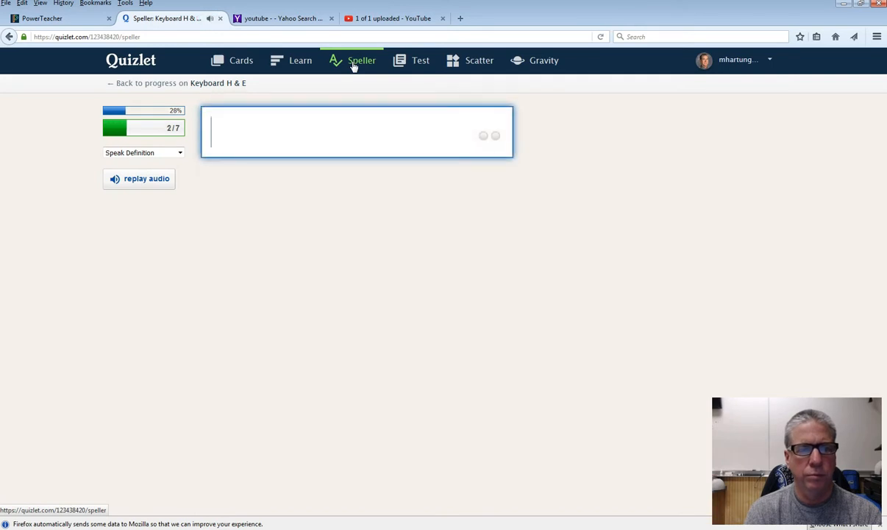
{"action": "type", "text": "e"}
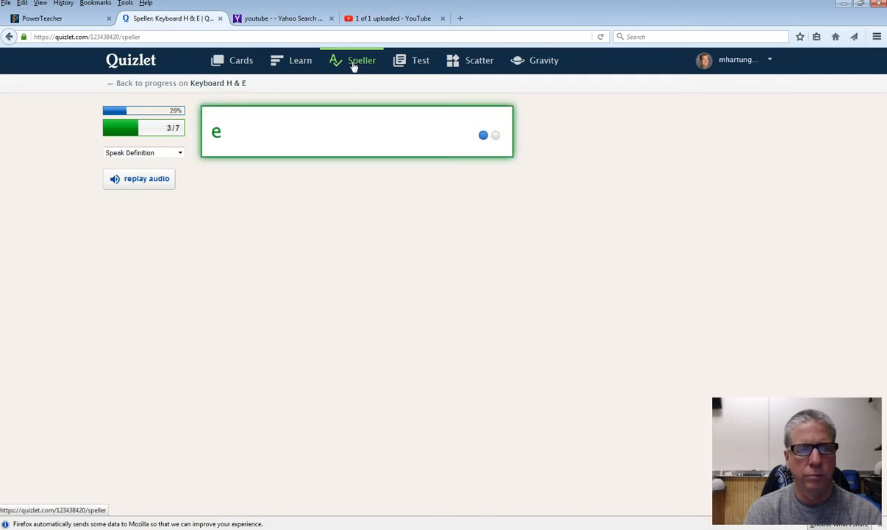
{"action": "type", "text": "ask"}
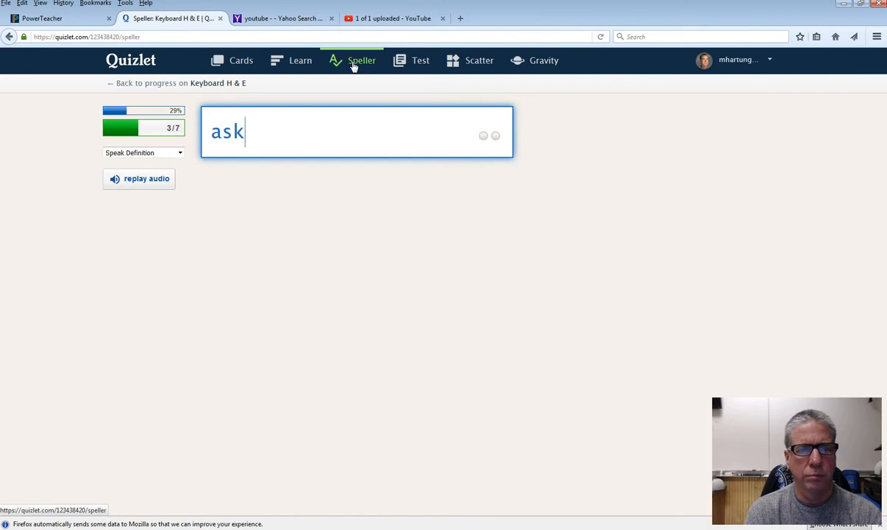
{"action": "key", "text": "Return"}
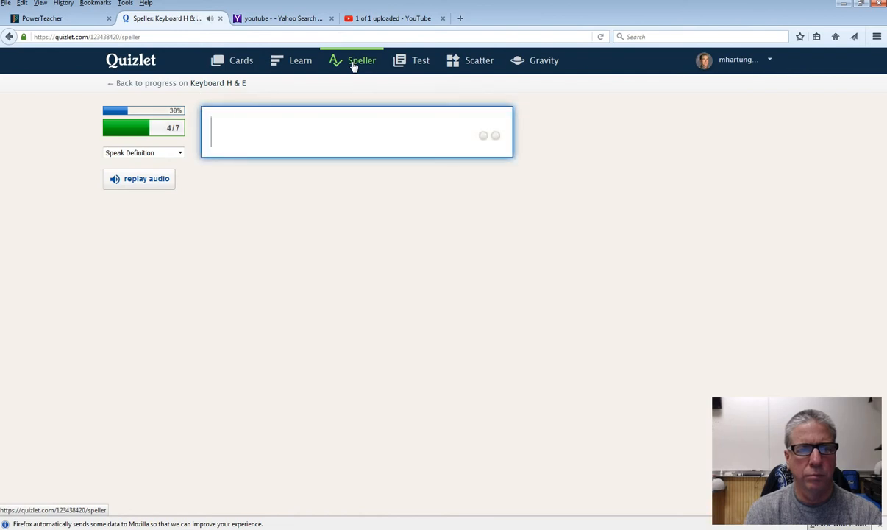
Step: Spell 'desk' and 'asdf', then retype the missed 'dads sad dallas salad' sentence
{"action": "type", "text": "desk"}
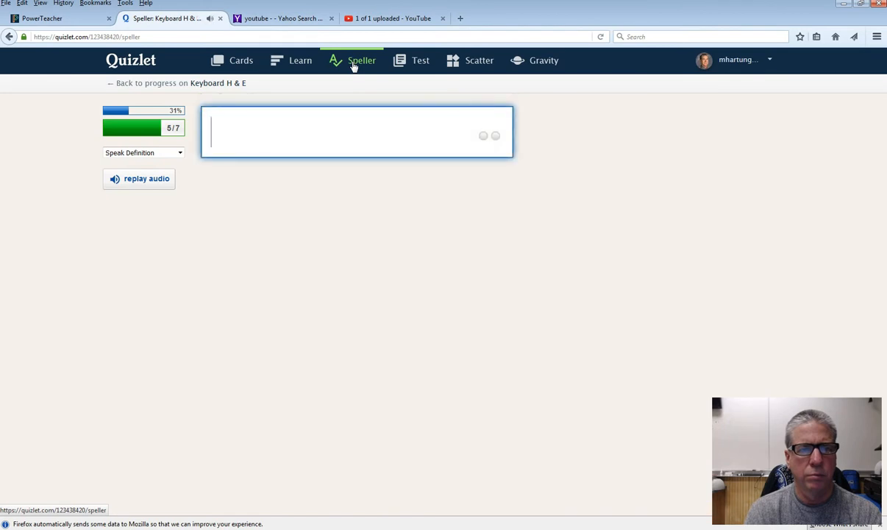
{"action": "type", "text": "asdf"}
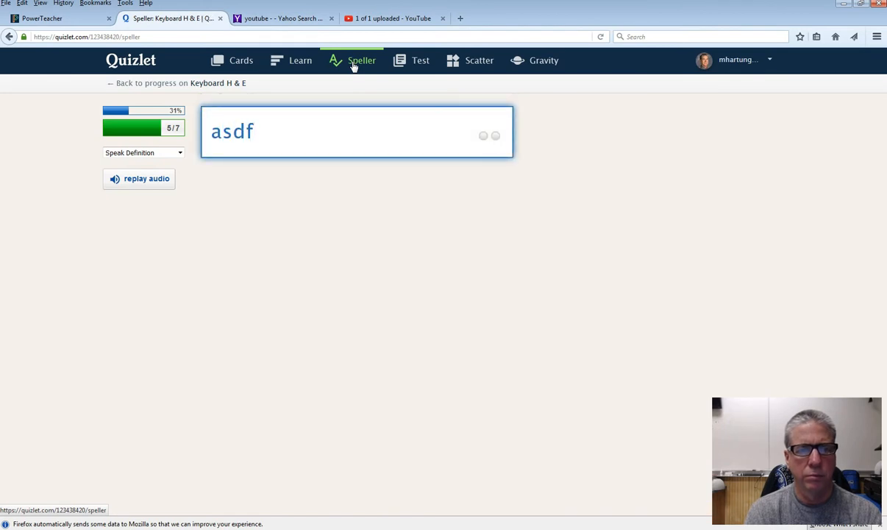
{"action": "key", "text": "Return"}
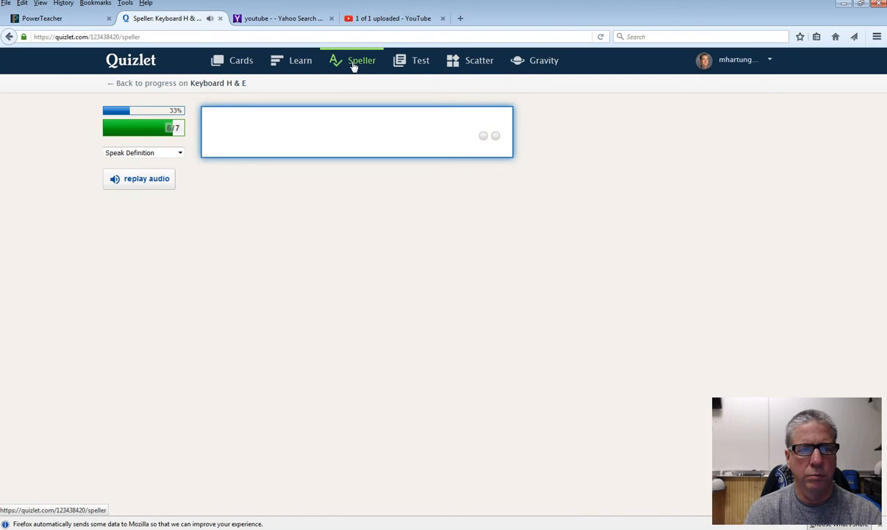
{"action": "type", "text": "dad sad"}
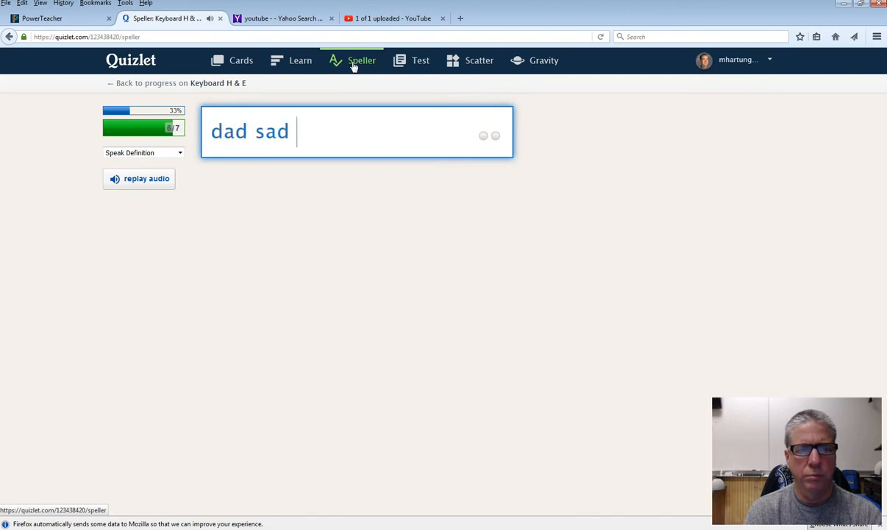
{"action": "type", "text": "dallas salad"}
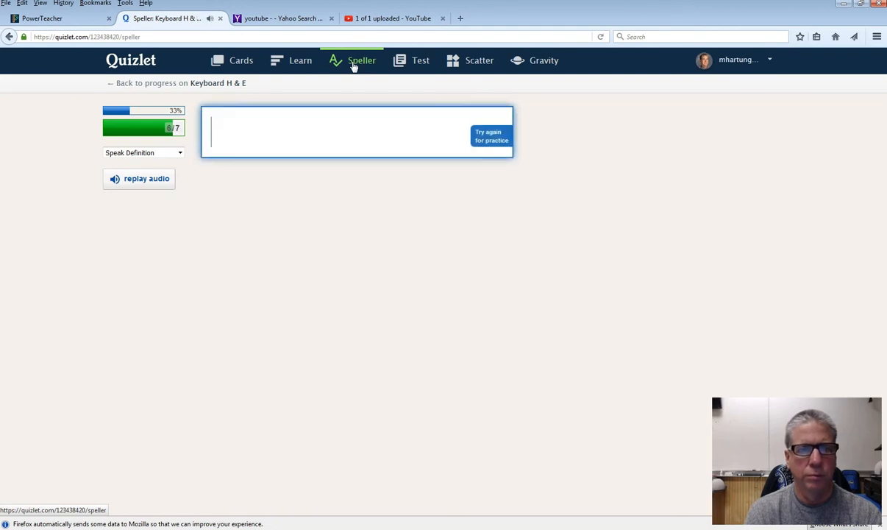
{"action": "type", "text": "dads sad"}
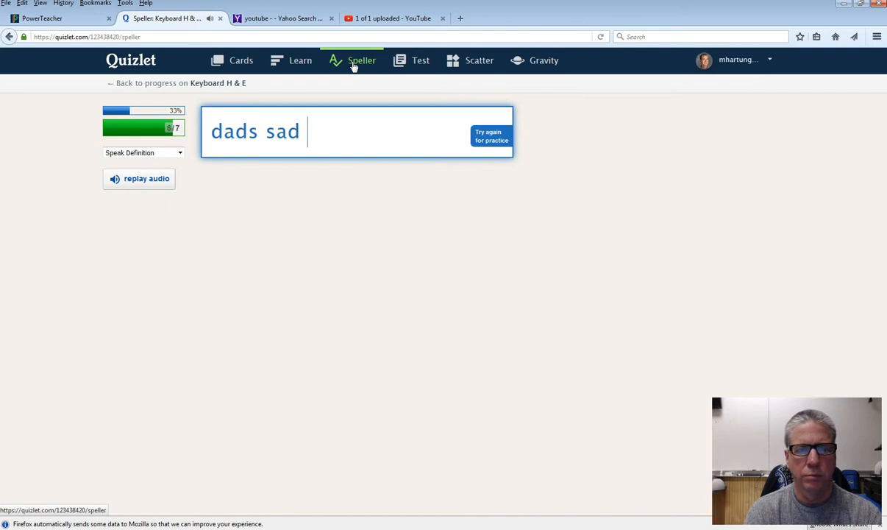
{"action": "type", "text": "dallas salad"}
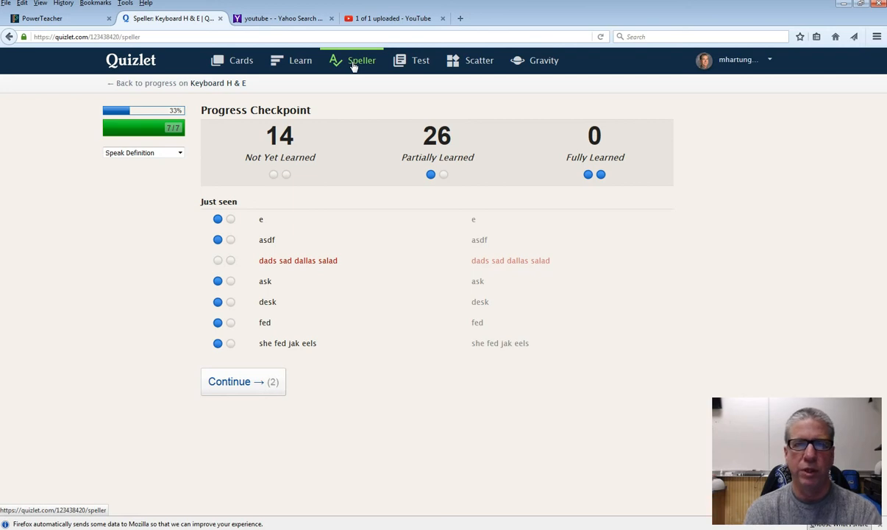
Step: Continue past the checkpoint showing 26 partially learned to start round five
{"action": "left_click", "coordinate": [243, 381]}
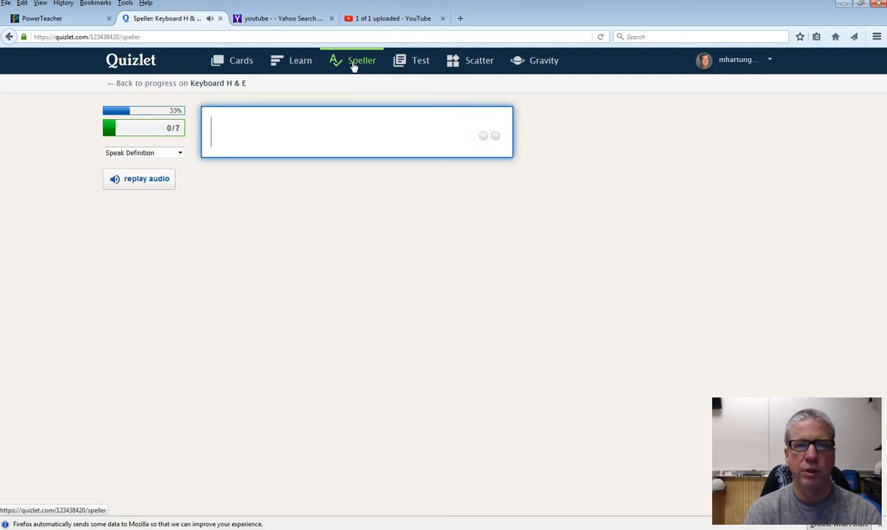
Step: Spell the first two answers of round five, including 'dad had salad'
{"action": "type", "text": "hea"}
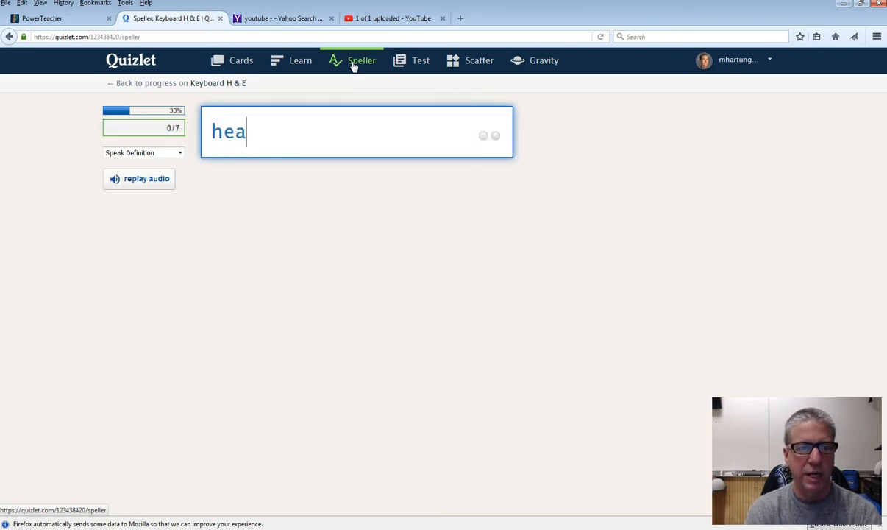
{"action": "key", "text": "Return"}
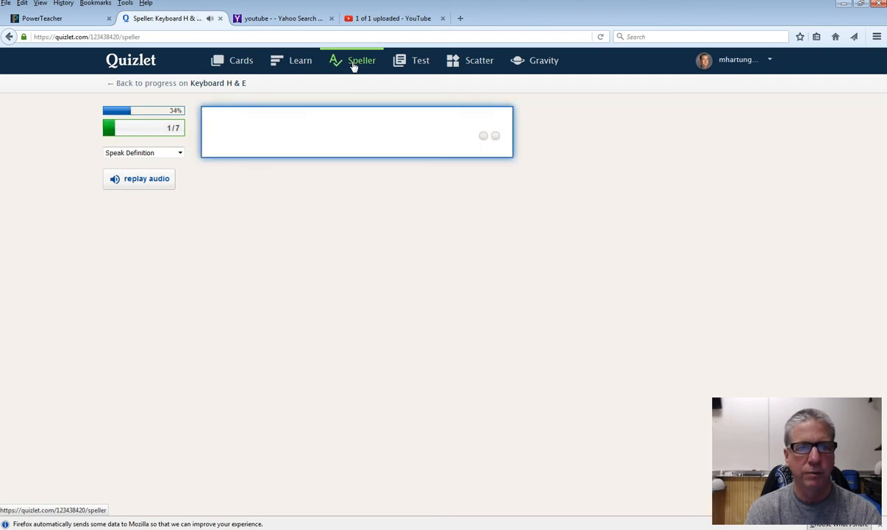
{"action": "type", "text": "dad"}
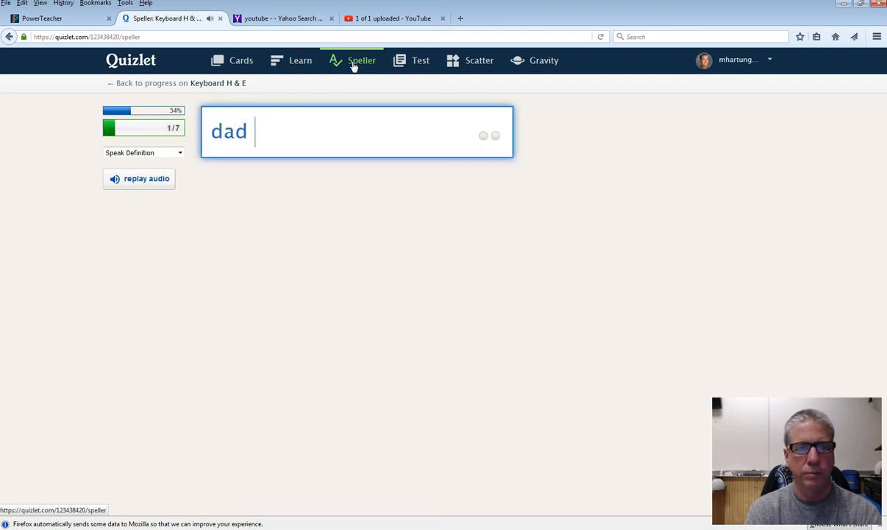
{"action": "type", "text": "had salad"}
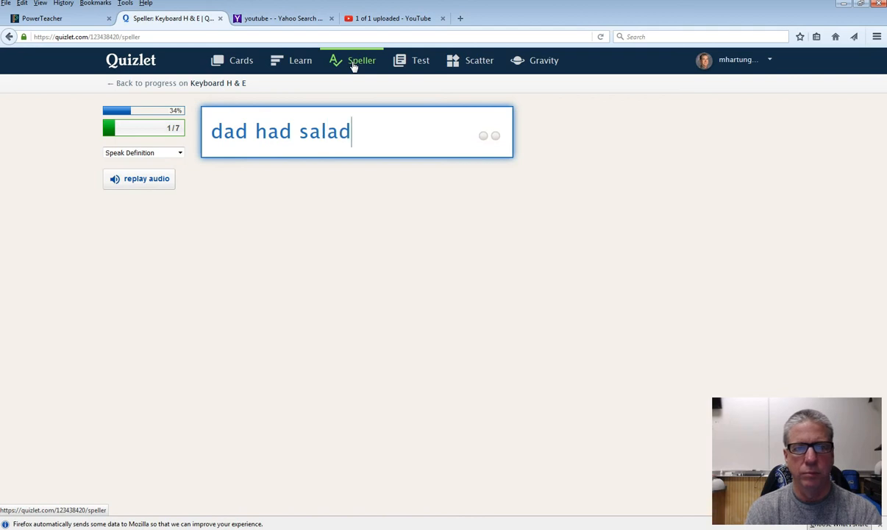
{"action": "key", "text": "Return"}
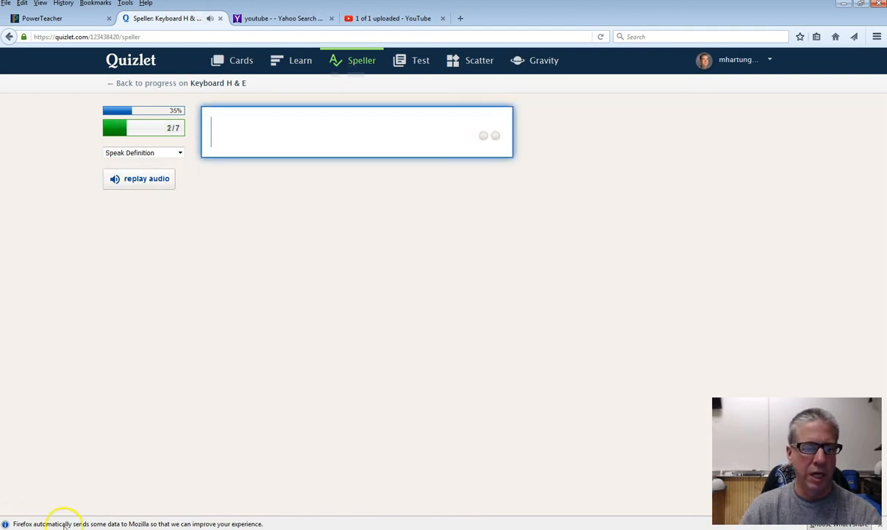